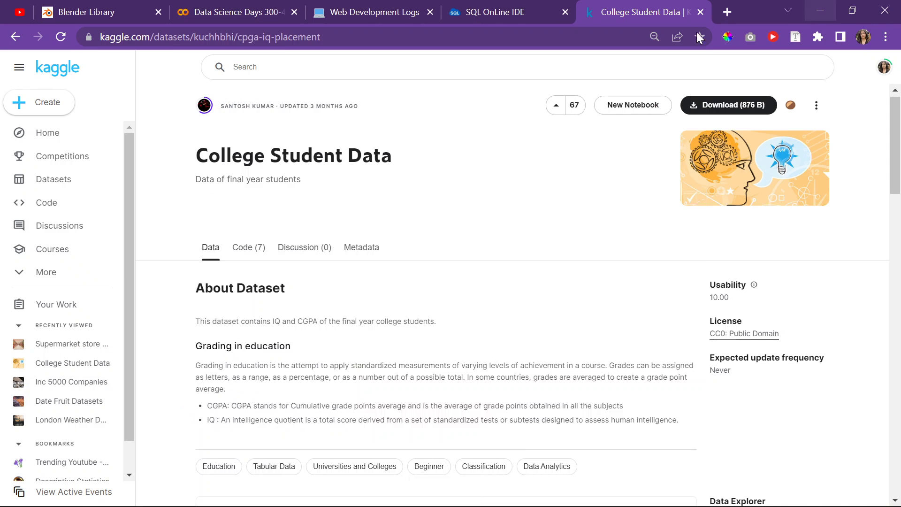
- Switch to the Kaggle College Student Data page previewing the cgpa and iq columns
{"action": "left_click", "coordinate": [235, 12]}
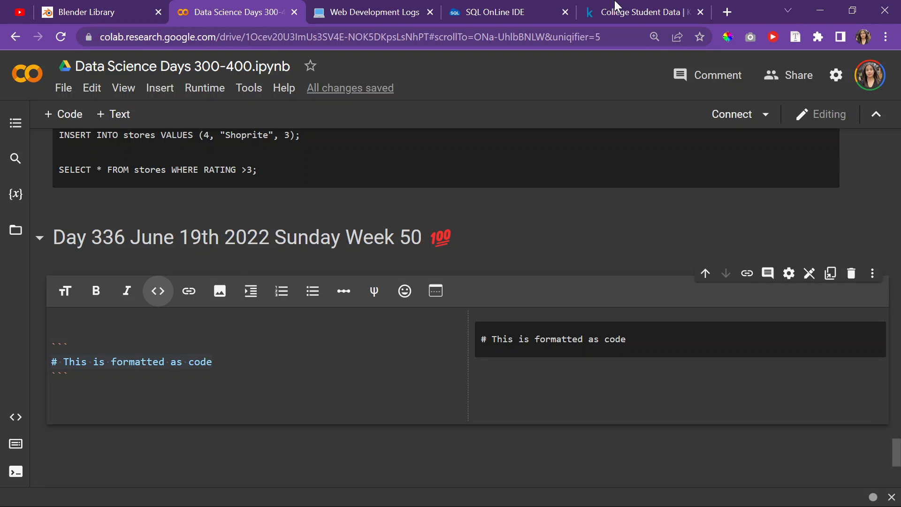
{"action": "left_click", "coordinate": [638, 12]}
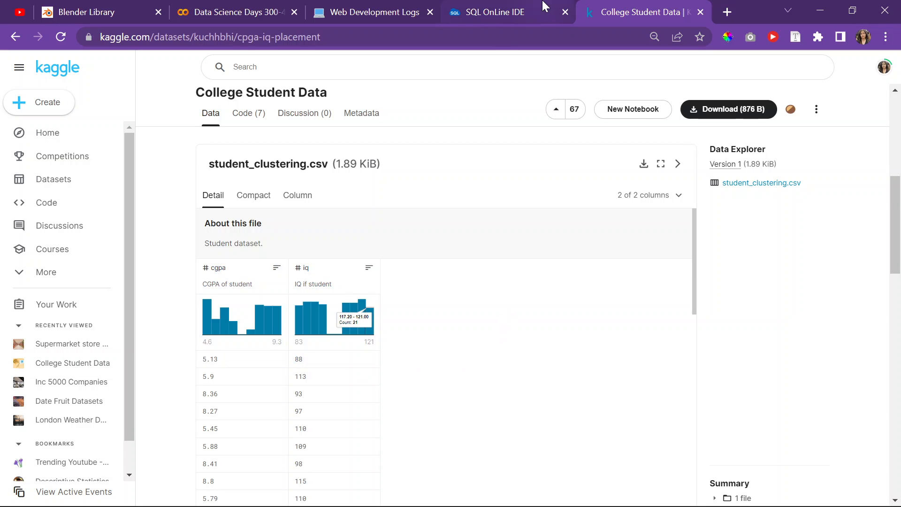
{"action": "left_click", "coordinate": [508, 12]}
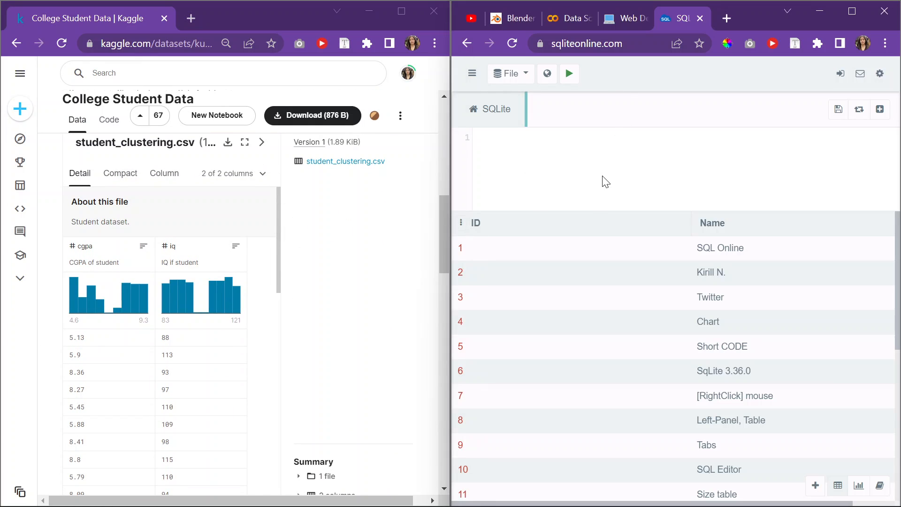
- Start a CREATE TABLE student_data (); statement on line 1
{"action": "type", "text": "CREATE"}
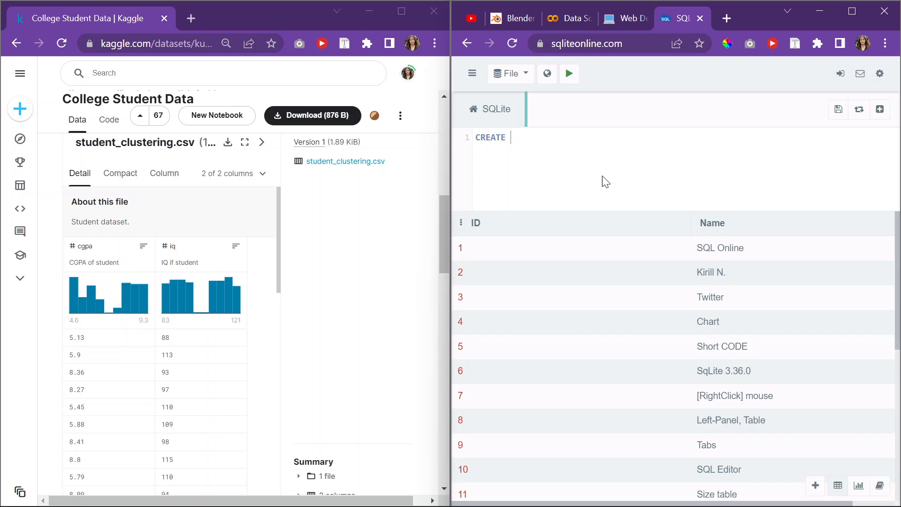
{"action": "type", "text": "TABLE"}
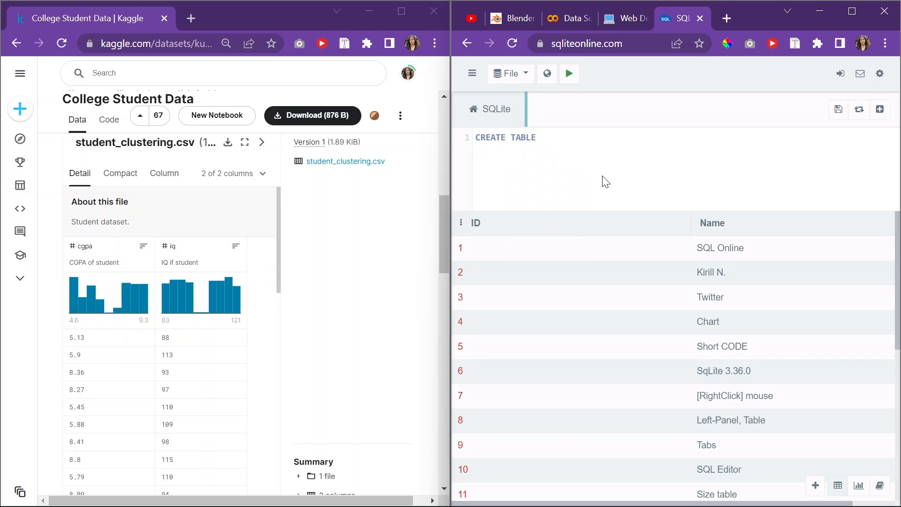
{"action": "scroll", "scroll_direction": "up", "scroll_amount": 3}
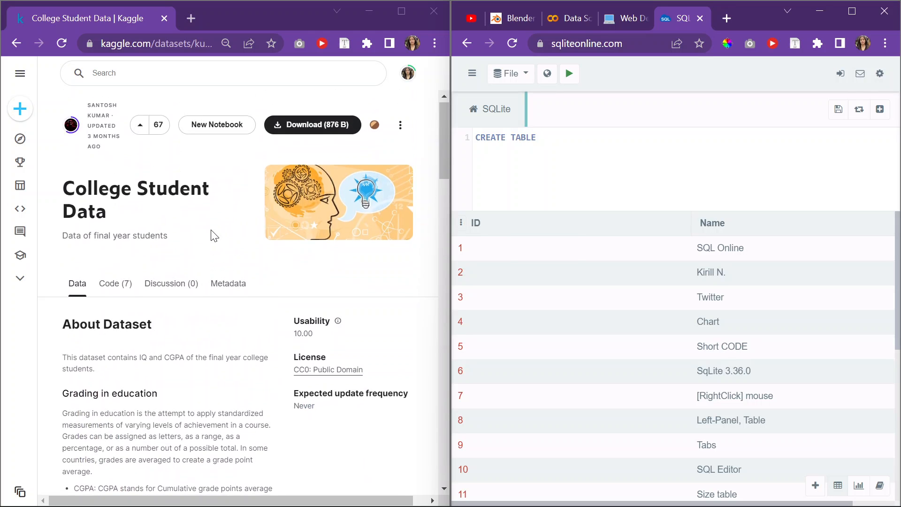
{"action": "type", "text": "student"}
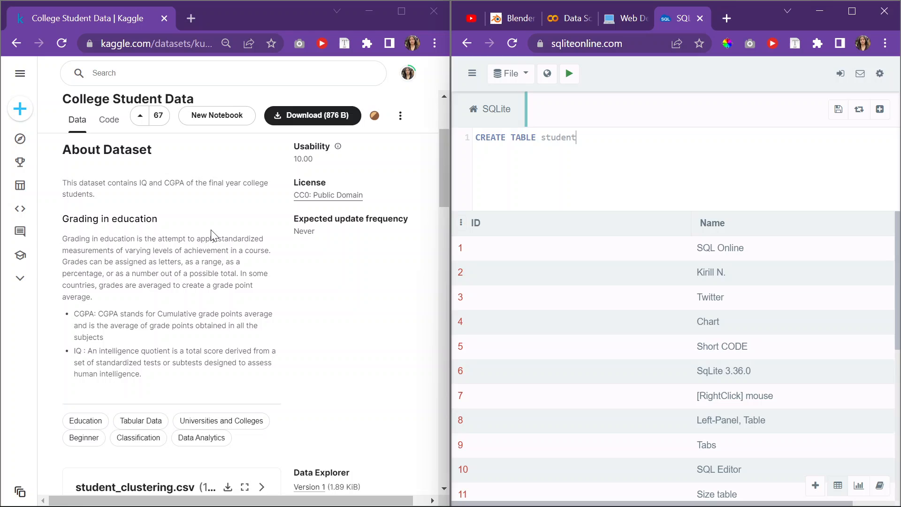
{"action": "type", "text": "_daa"}
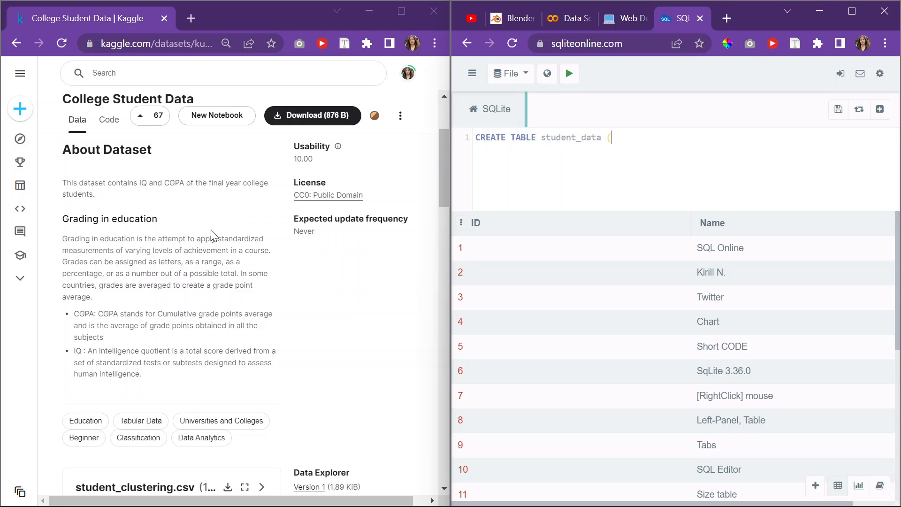
{"action": "type", "text": ");"}
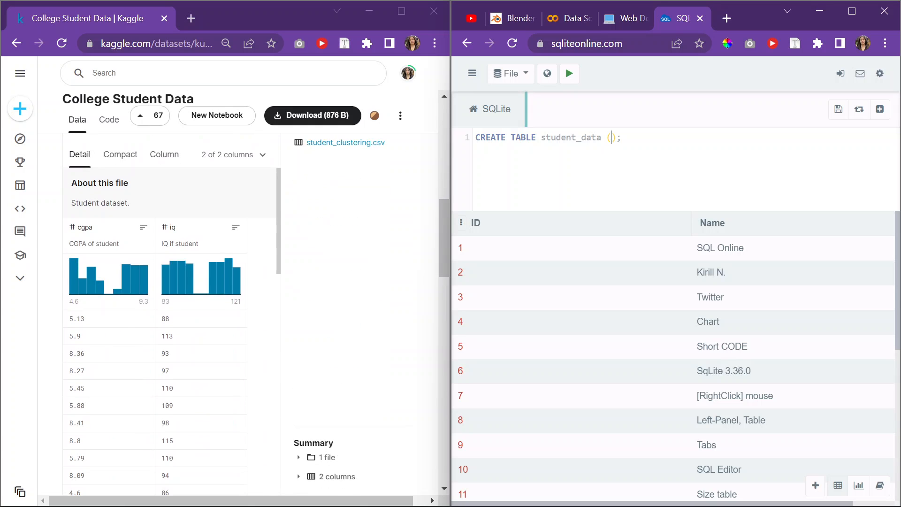
- Define columns ID INTEGER PRIMARY KEY, cgpa INTEGER and iq INTEGER inside the statement
{"action": "type", "text": "ID"}
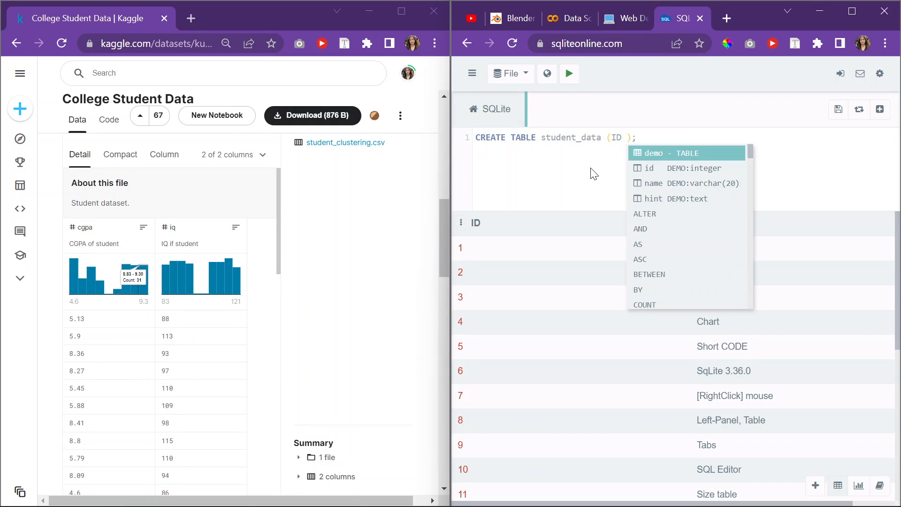
{"action": "type", "text": "INTEGER"}
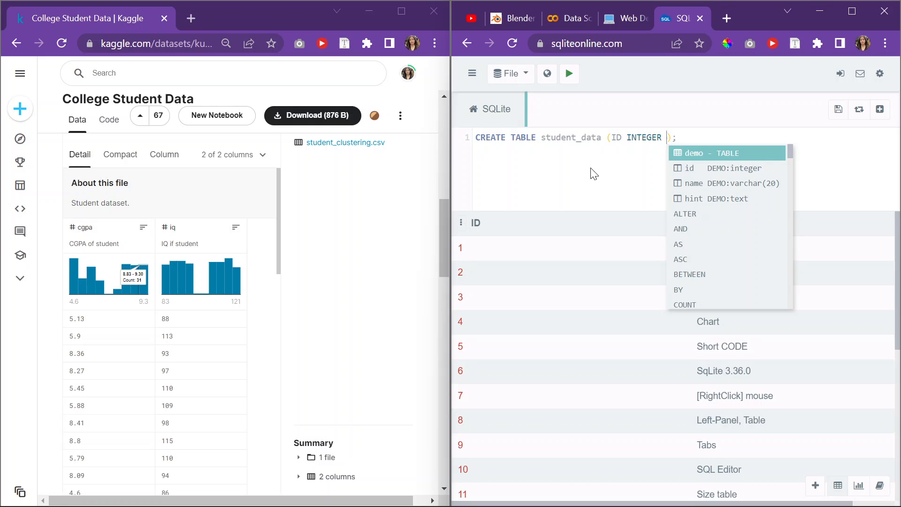
{"action": "type", "text": "PRIMARY KEY,"}
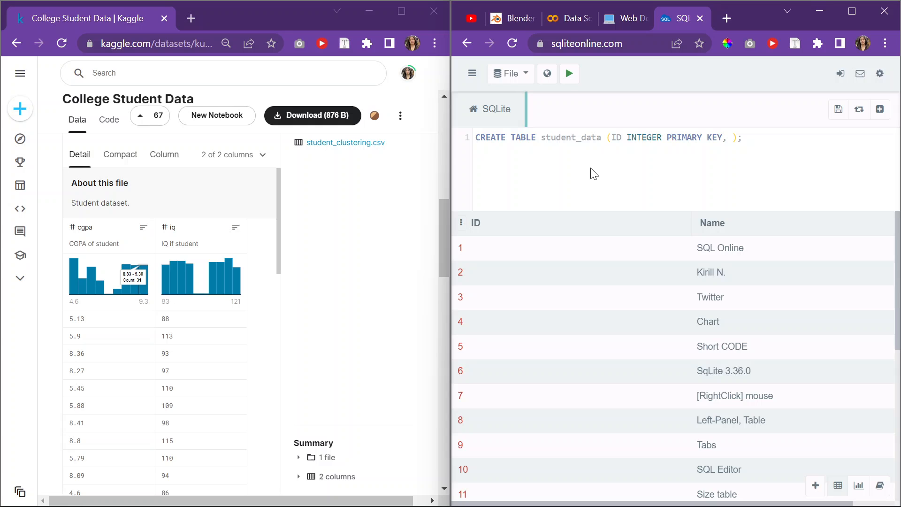
{"action": "type", "text": "cgpa"}
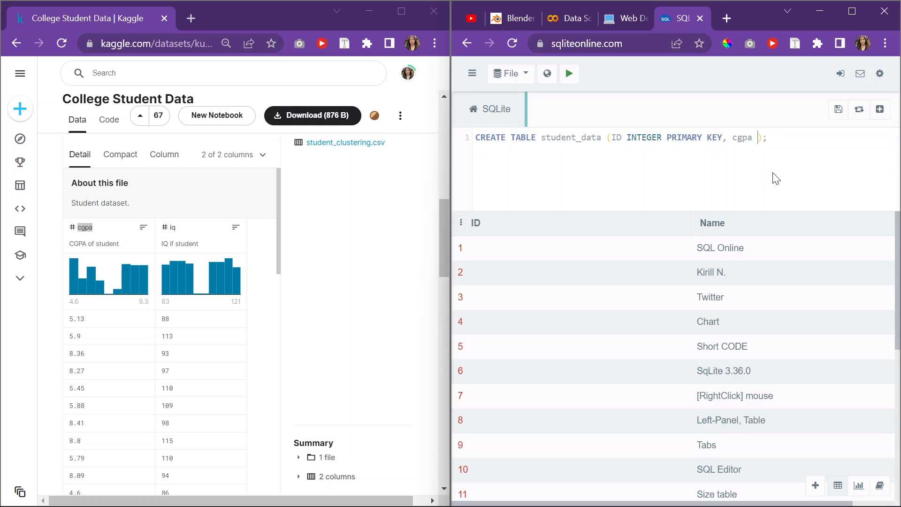
{"action": "type", "text": "INTEG"}
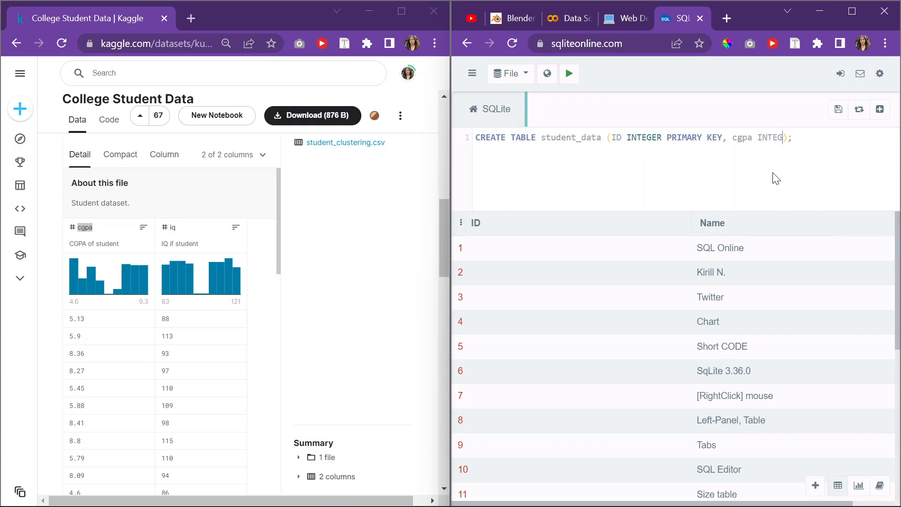
{"action": "type", "text": "ER,"}
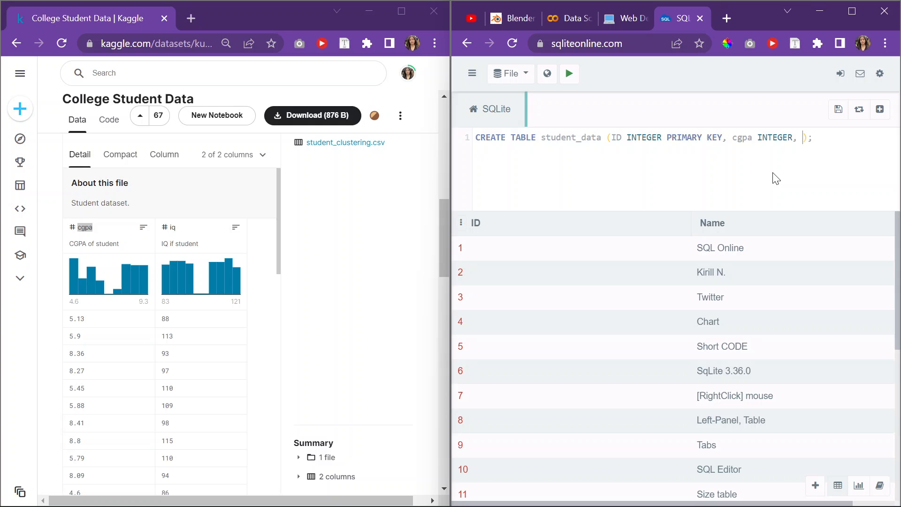
{"action": "type", "text": "iq T"}
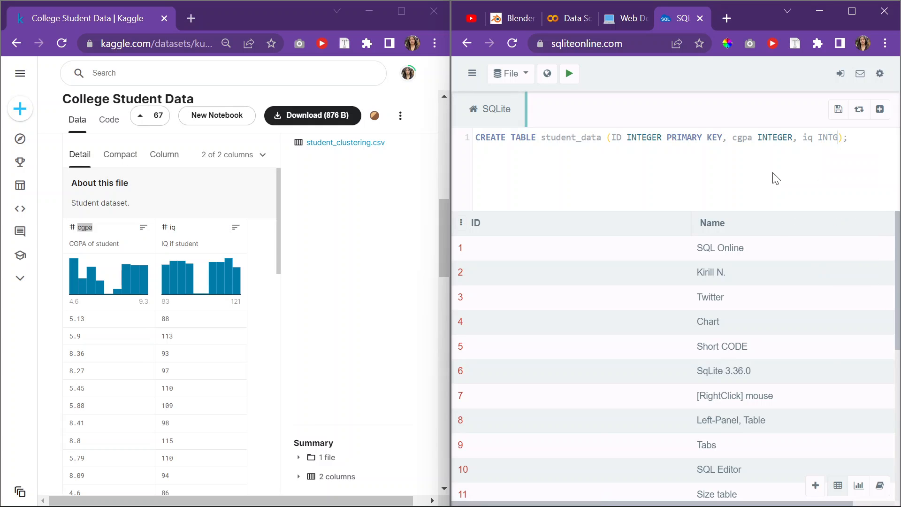
{"action": "type", "text": "EGER"}
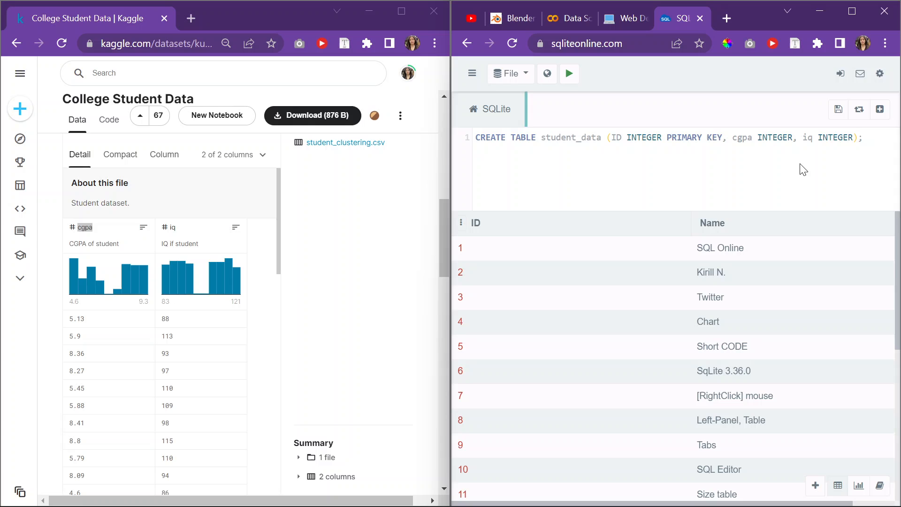
- Write INSERT INTO student_data VALUES (1, 5.13, 88); for the first student row
{"action": "type", "text": "INSERT"}
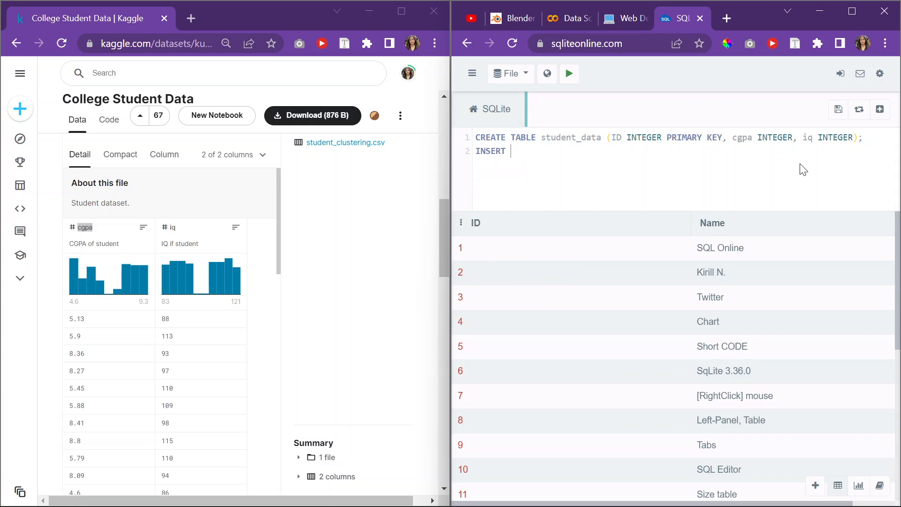
{"action": "type", "text": "INTO std"}
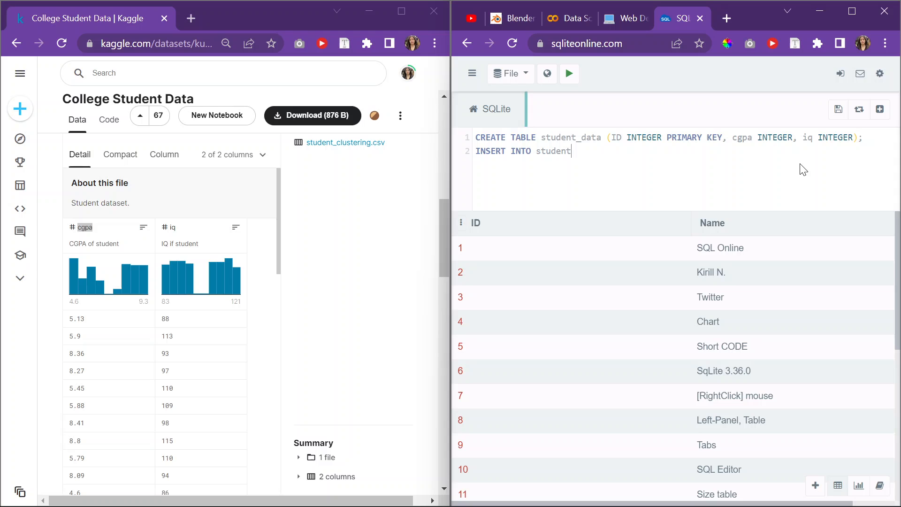
{"action": "type", "text": "_data"}
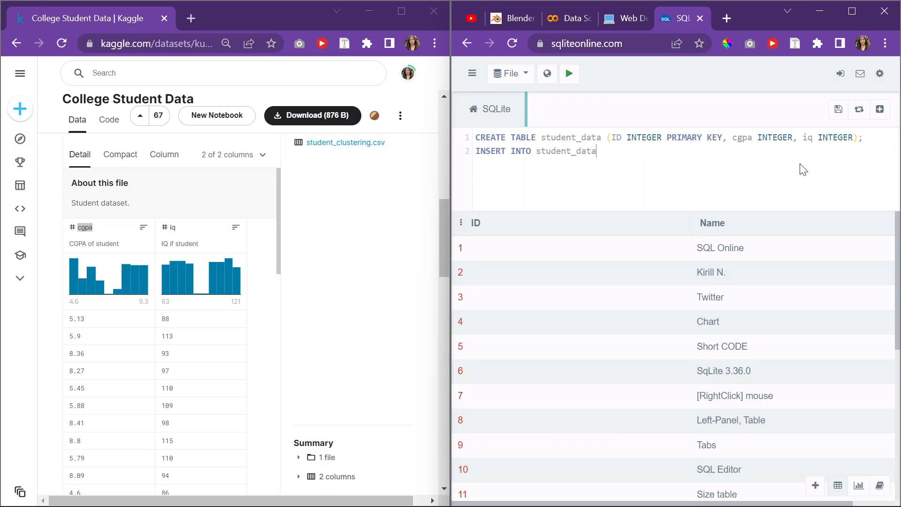
{"action": "type", "text": "VALUES (1, );"}
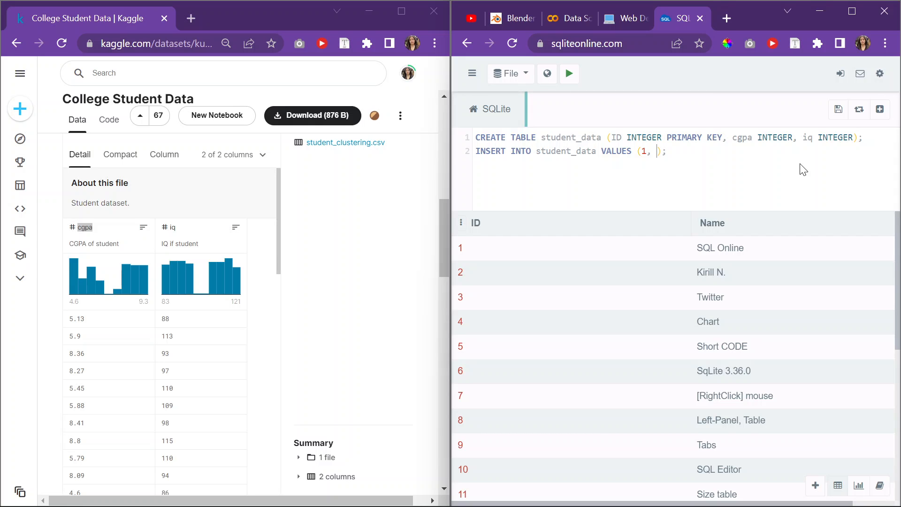
{"action": "type", "text": "5."}
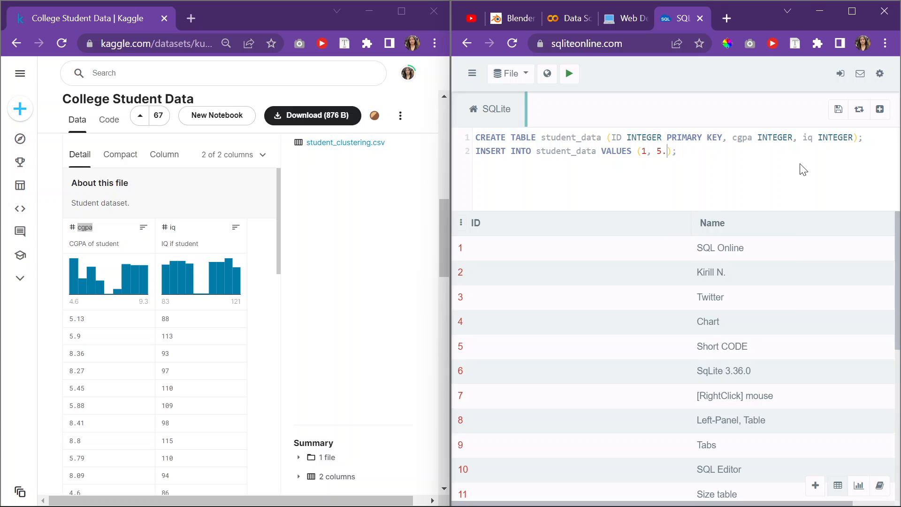
{"action": "type", "text": "13,"}
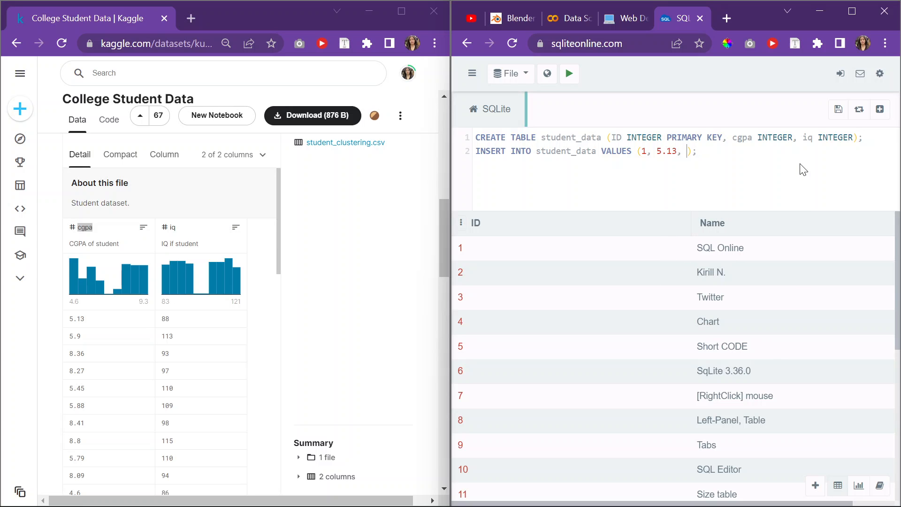
{"action": "type", "text": "8"}
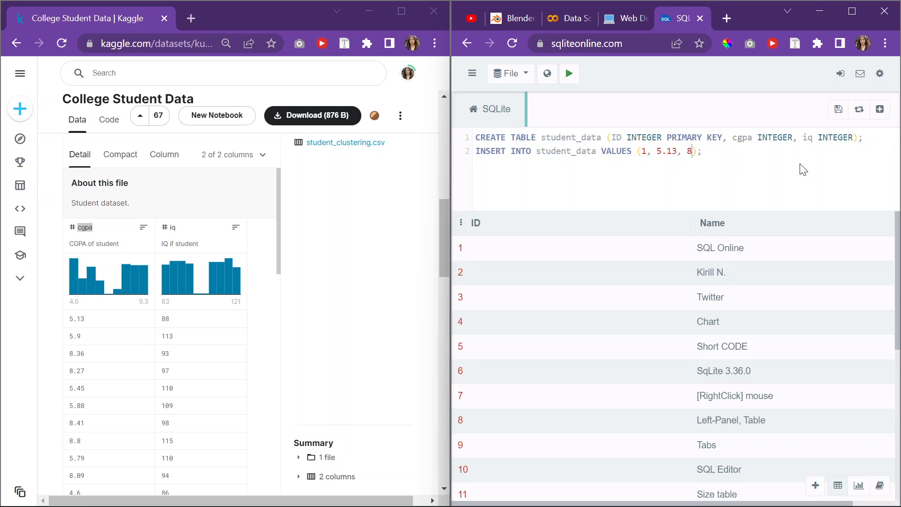
{"action": "type", "text": "8"}
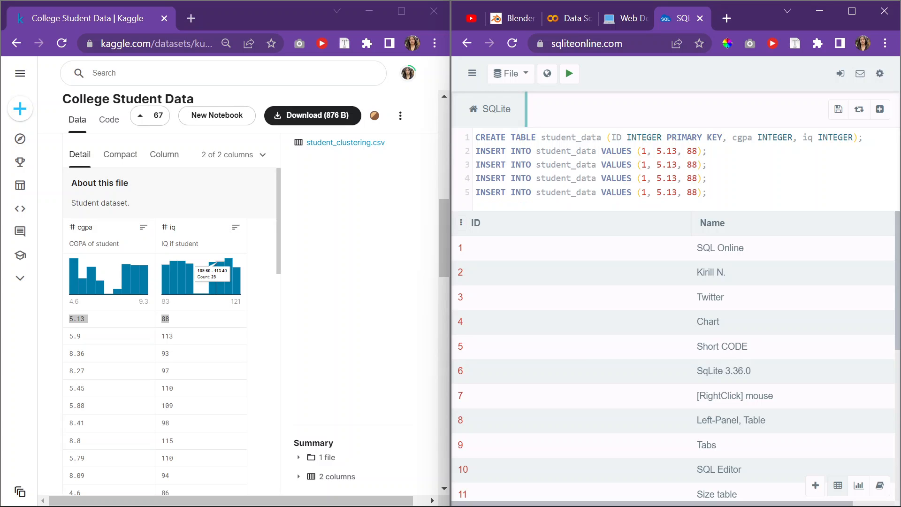
- Fill the remaining INSERT rows' iq values from Kaggle and begin line 8
{"action": "scroll", "scroll_direction": "right", "scroll_amount": 3}
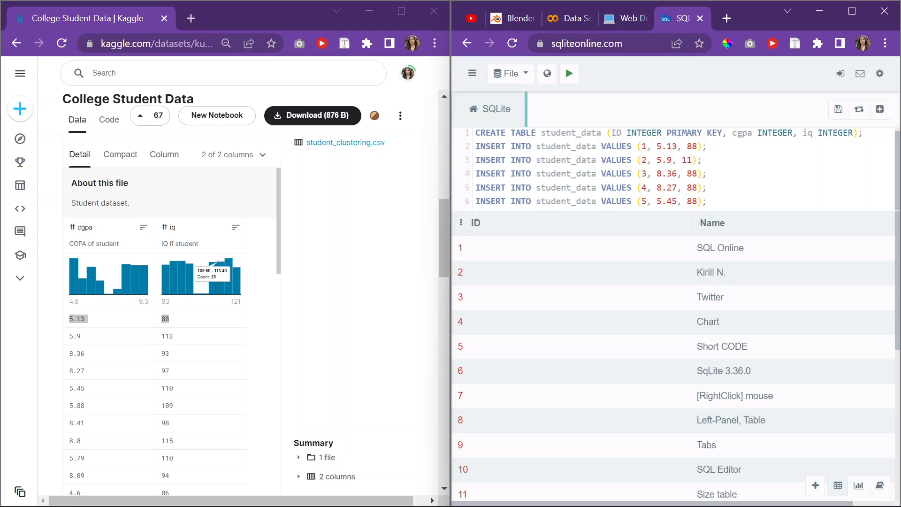
{"action": "type", "text": "3"}
{"action": "left_click", "coordinate": [679, 201]}
{"action": "type", "text": "110"}
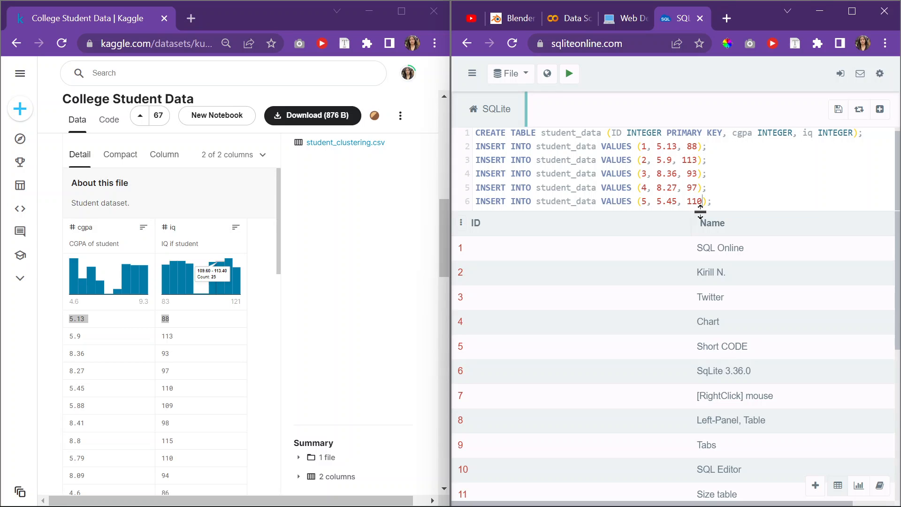
{"action": "type", "text": "S"}
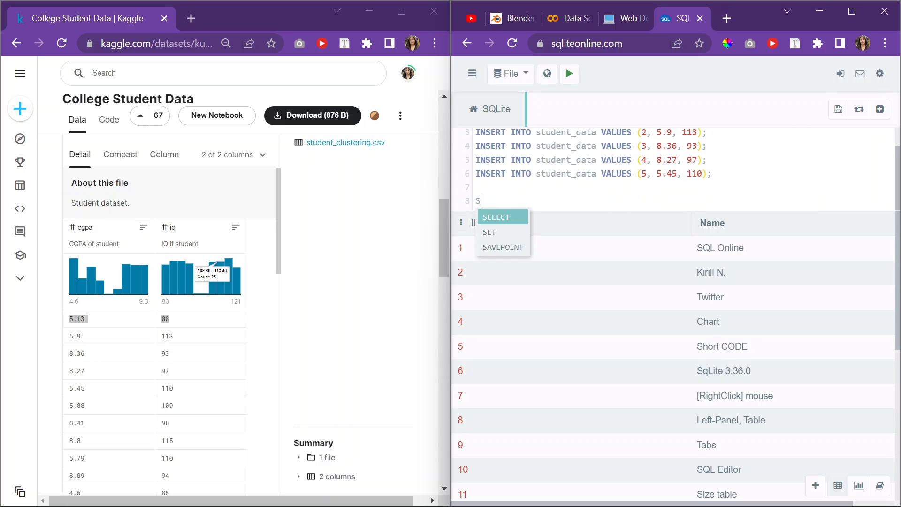
- Write SELECT * FROM student_date and run the script, getting a no-such-table error
{"action": "type", "text": "ELECT *"}
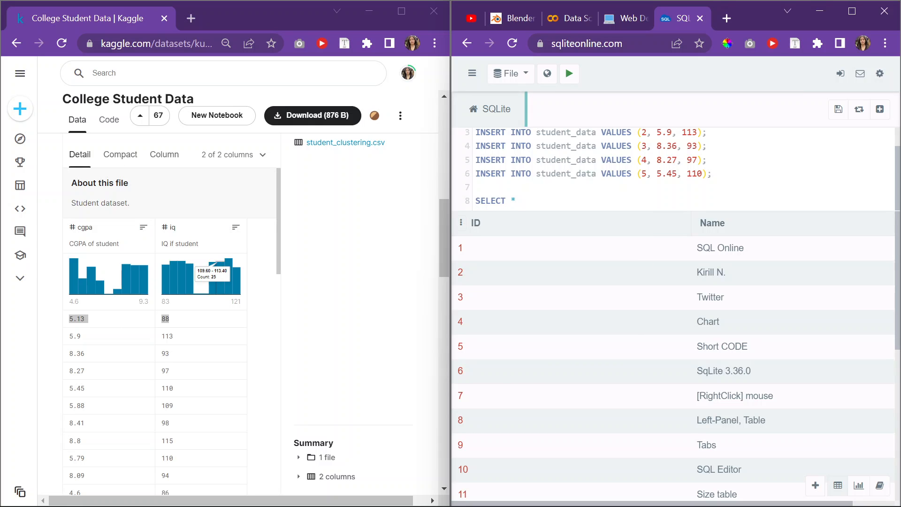
{"action": "type", "text": "FROM stude"}
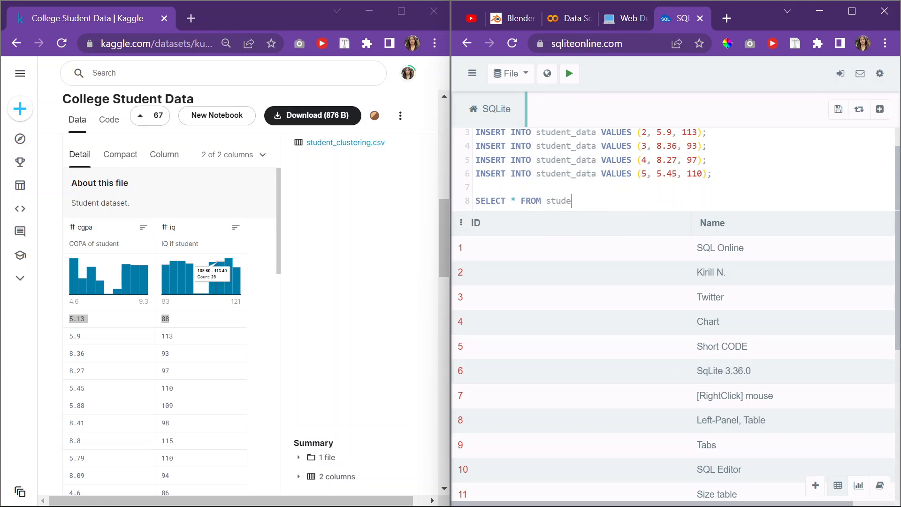
{"action": "type", "text": "nt_date"}
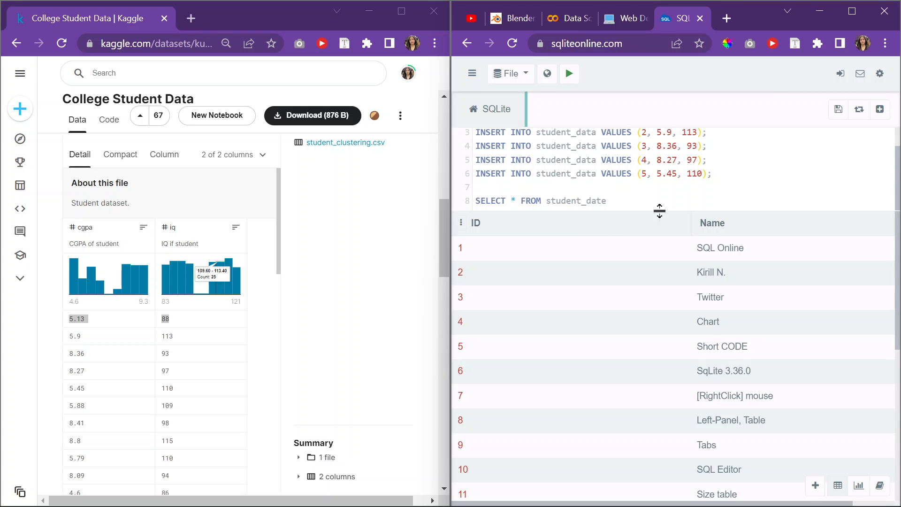
{"action": "mouse_move", "coordinate": [569, 73]}
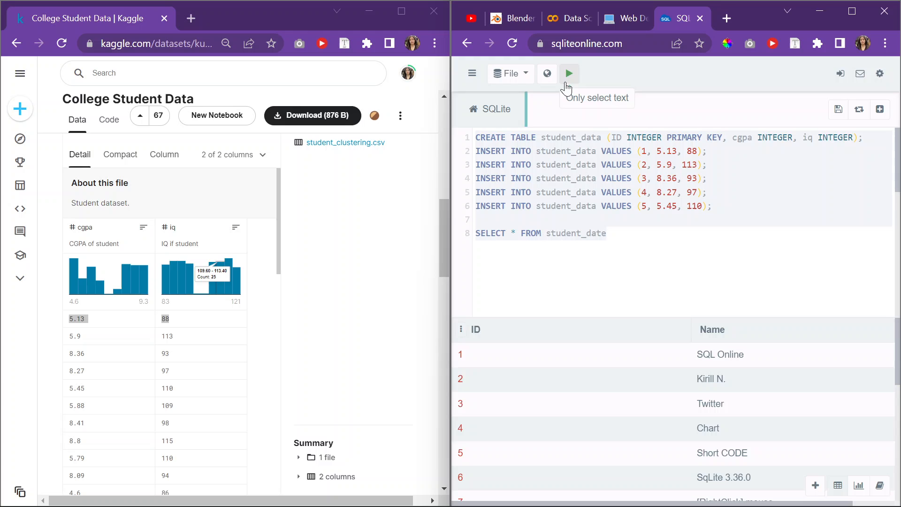
{"action": "left_click", "coordinate": [569, 73]}
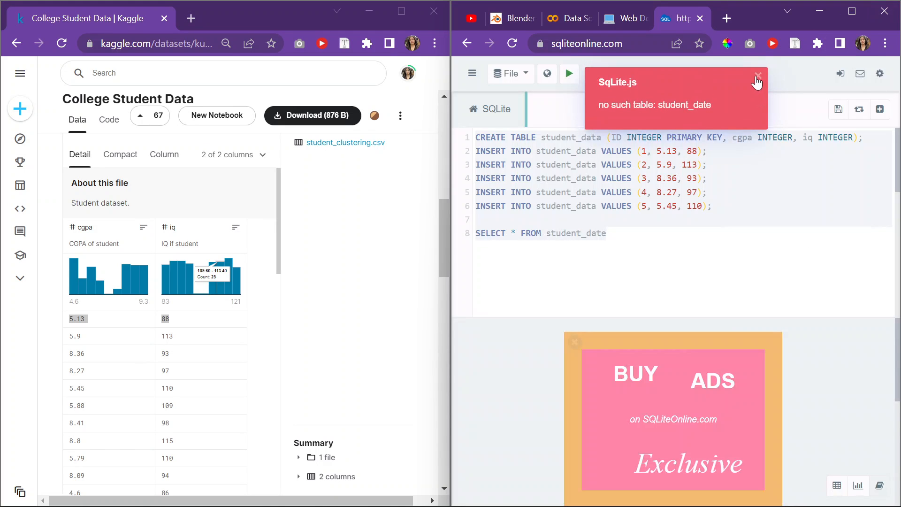
- Dismiss the error, connect the SQLite database and rerun so student_data lists its five rows
{"action": "left_click", "coordinate": [759, 78]}
{"action": "type", "text": "a"}
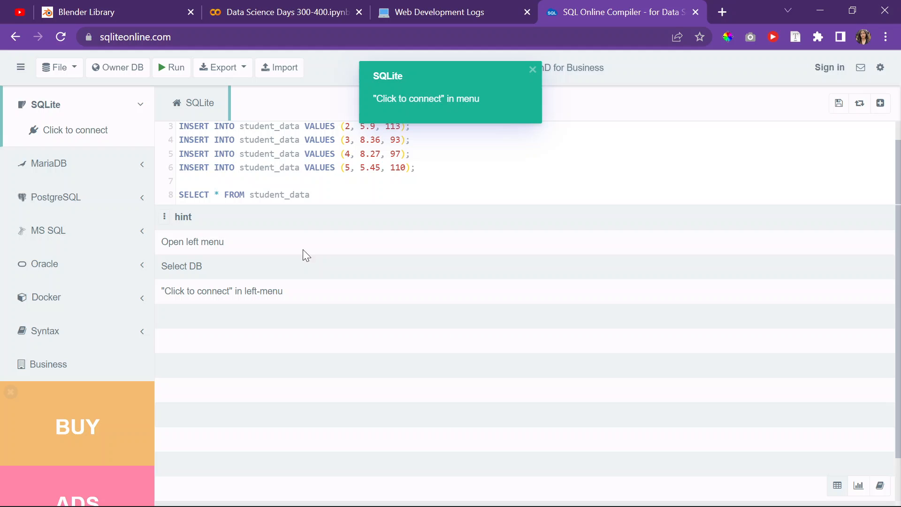
{"action": "mouse_move", "coordinate": [448, 107]}
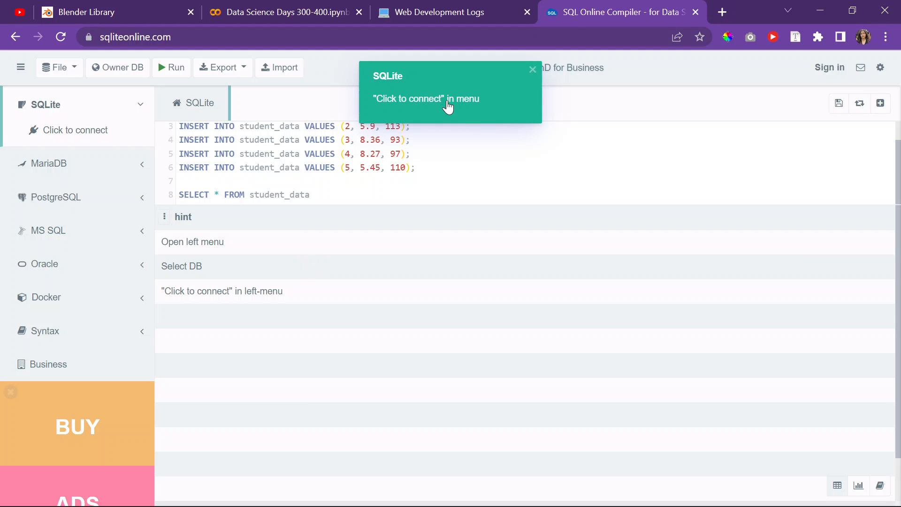
{"action": "left_click", "coordinate": [171, 68]}
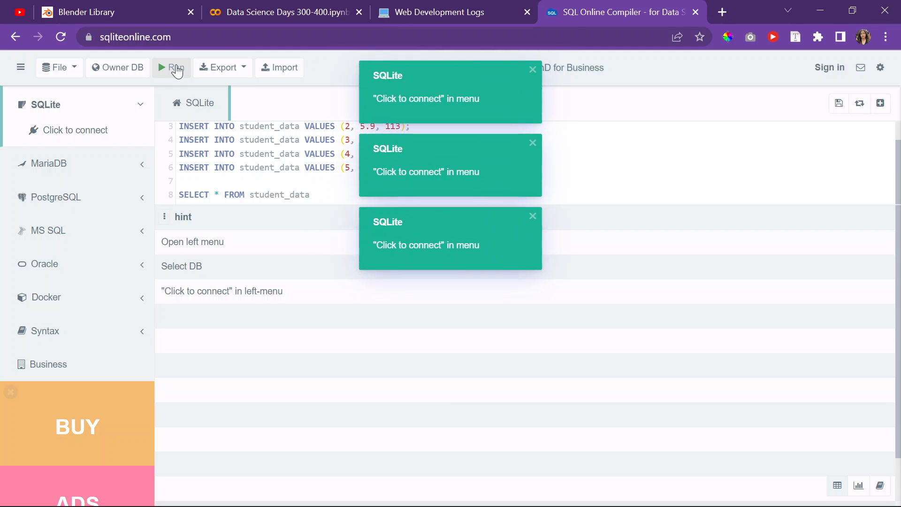
{"action": "left_click", "coordinate": [171, 68]}
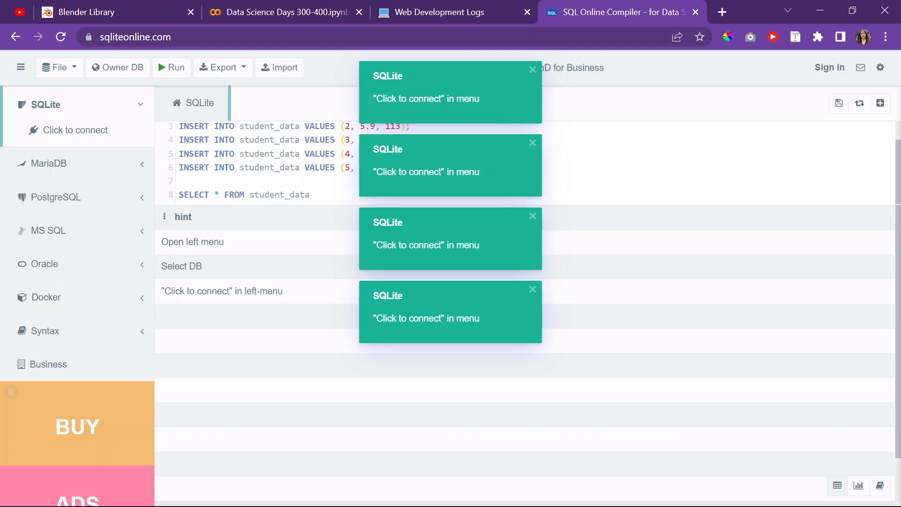
{"action": "left_click", "coordinate": [171, 67]}
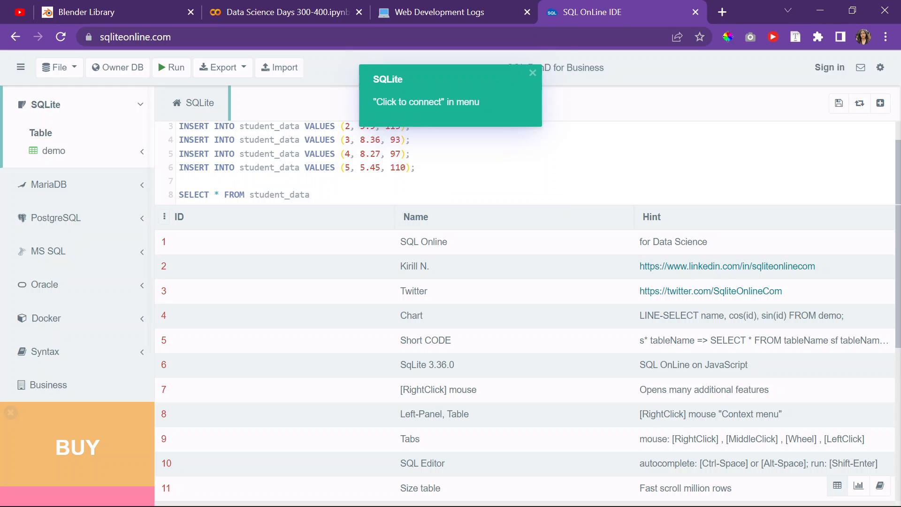
{"action": "left_click", "coordinate": [531, 72]}
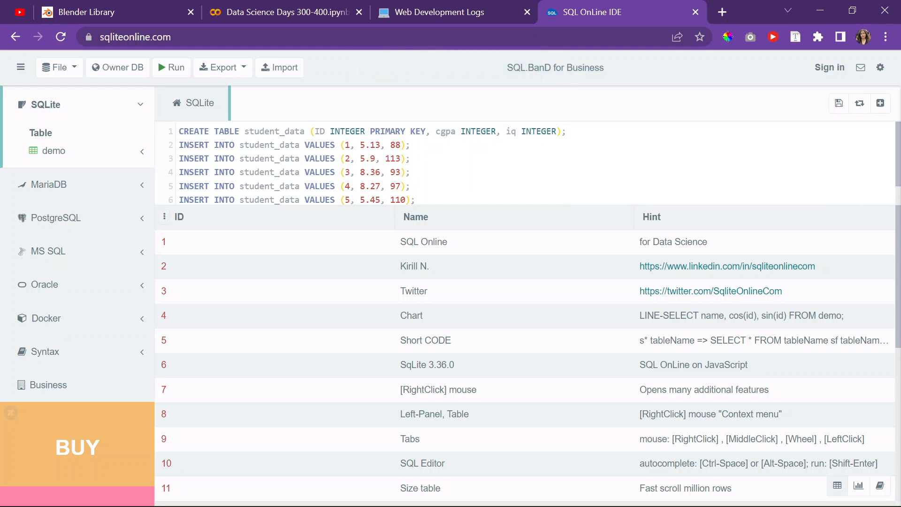
{"action": "left_click", "coordinate": [170, 67]}
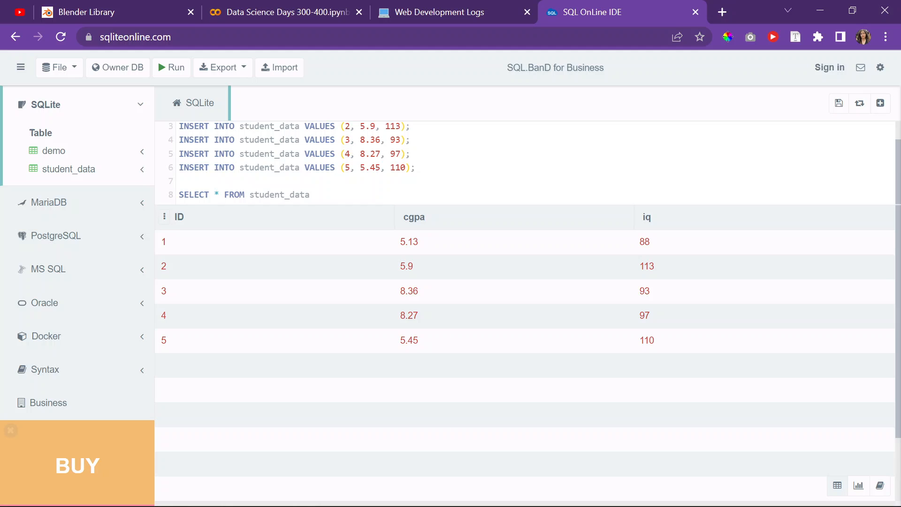
{"action": "mouse_move", "coordinate": [255, 225]}
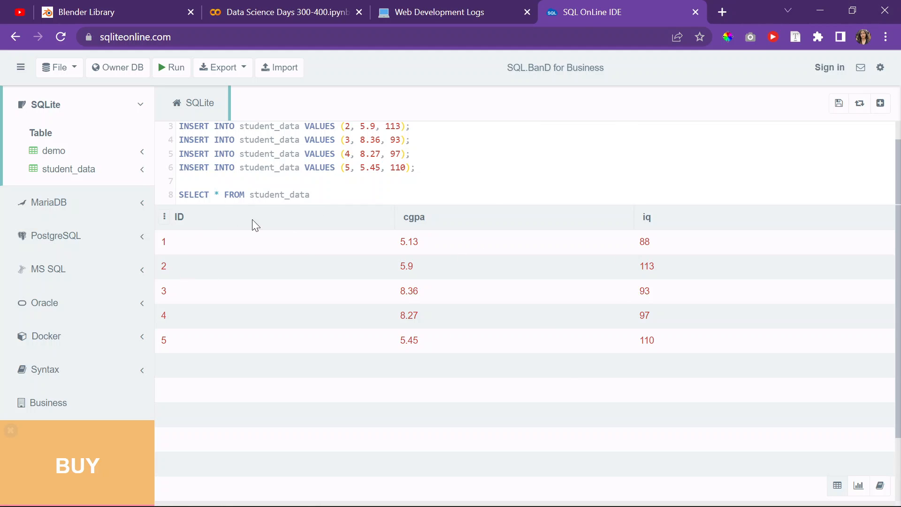
{"action": "mouse_move", "coordinate": [754, 7]}
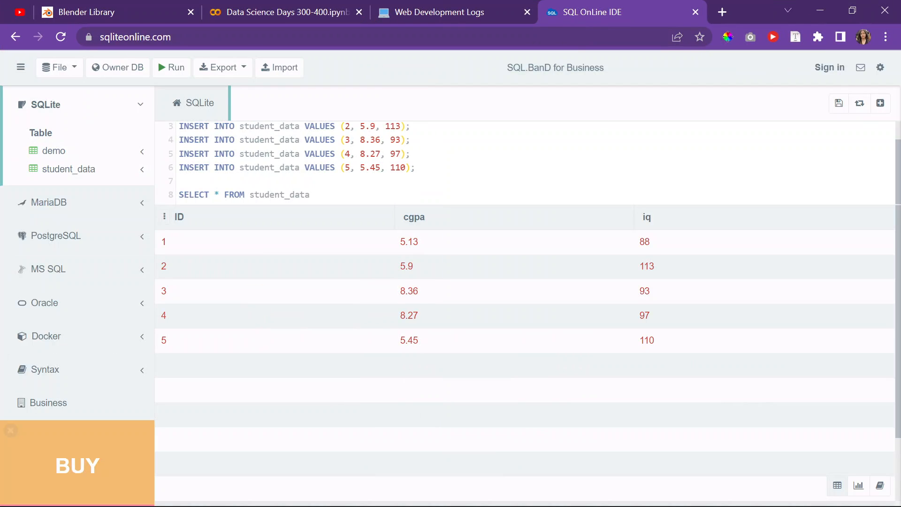
{"action": "mouse_move", "coordinate": [472, 270]}
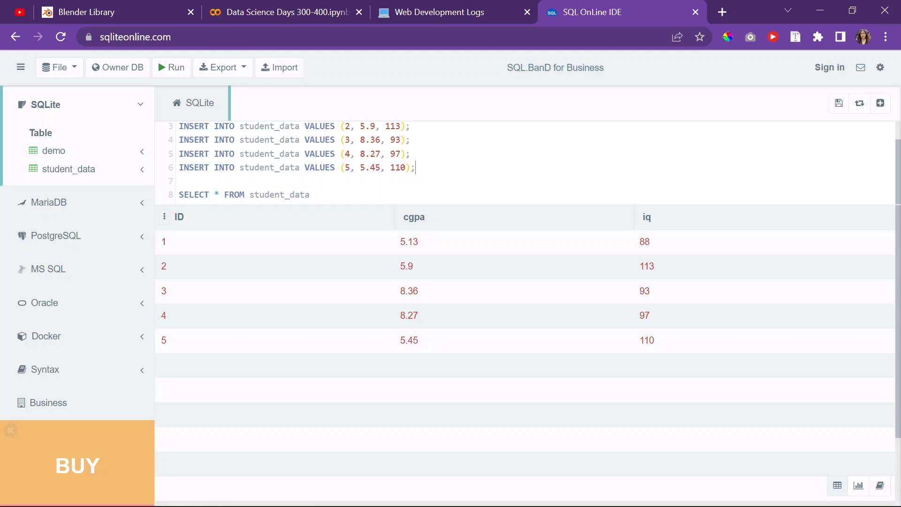
- Place the cursor on a new empty line 9 after the SELECT query
{"action": "left_click", "coordinate": [310, 194]}
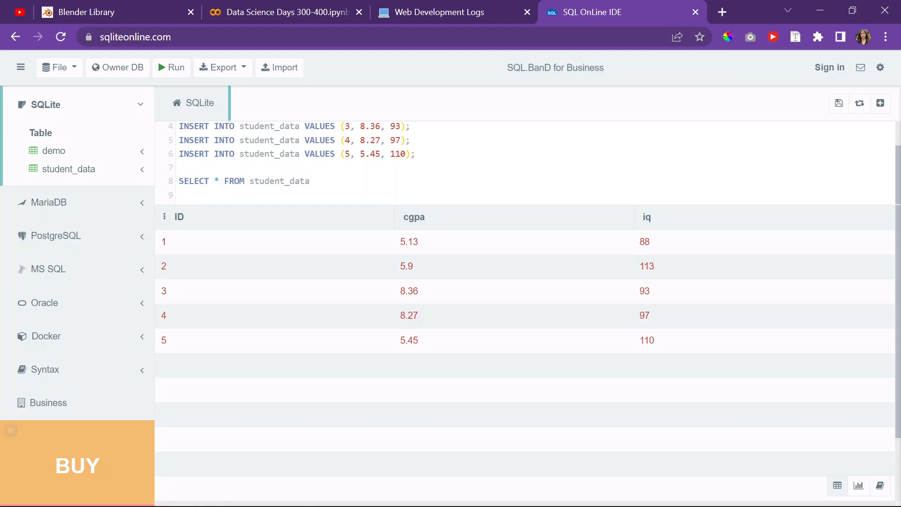
{"action": "left_click", "coordinate": [184, 195]}
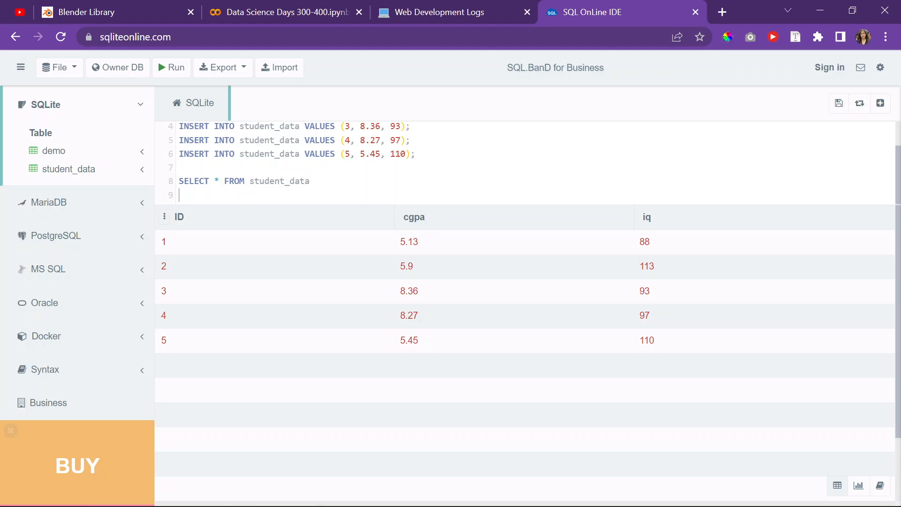
- Add WHERE iq > 100 to the query and run it, returning only students 2 and 5
{"action": "type", "text": "WHERE iq"}
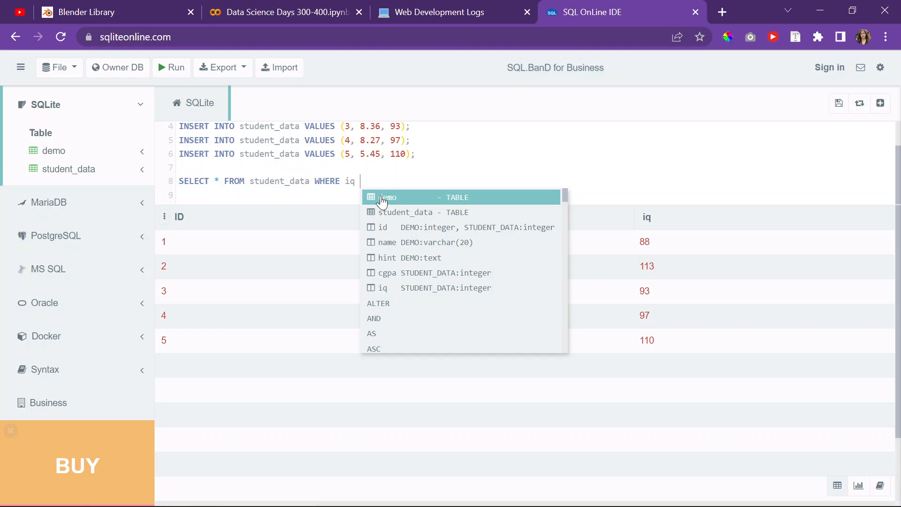
{"action": "type", "text": "> 10"}
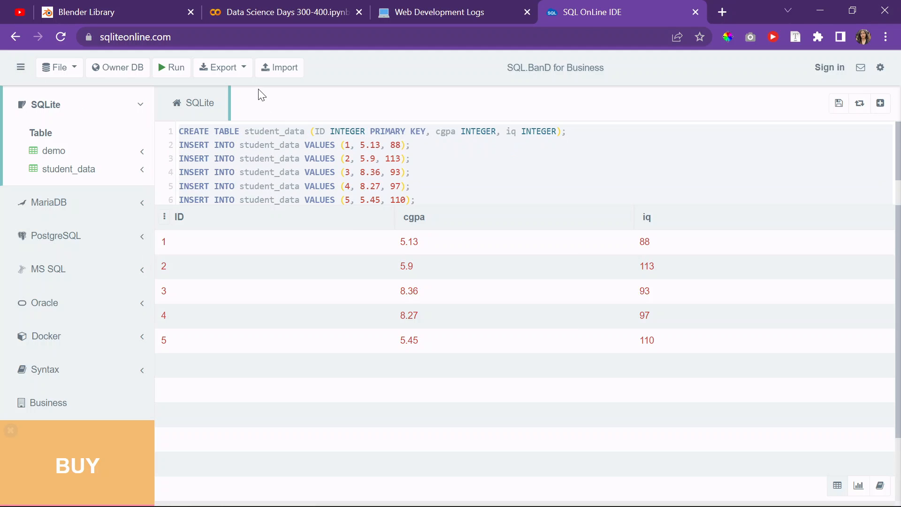
{"action": "left_click", "coordinate": [54, 150]}
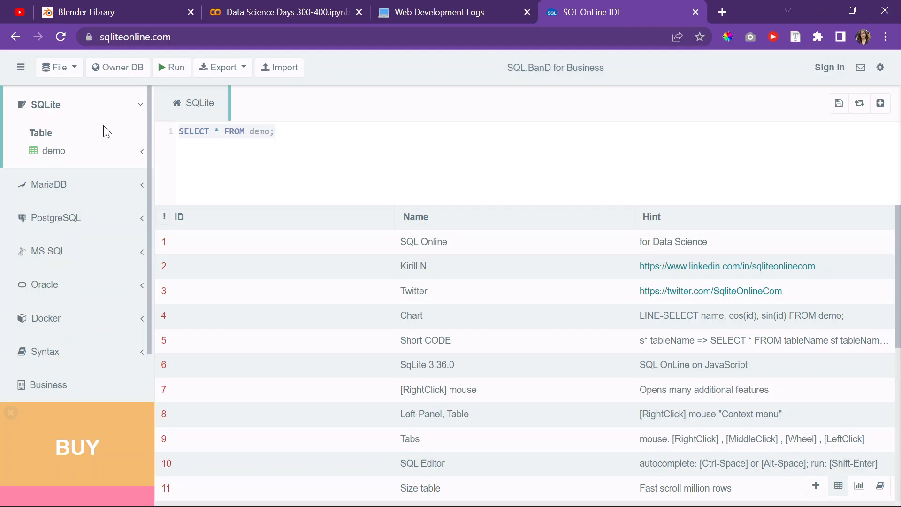
{"action": "left_click", "coordinate": [171, 68]}
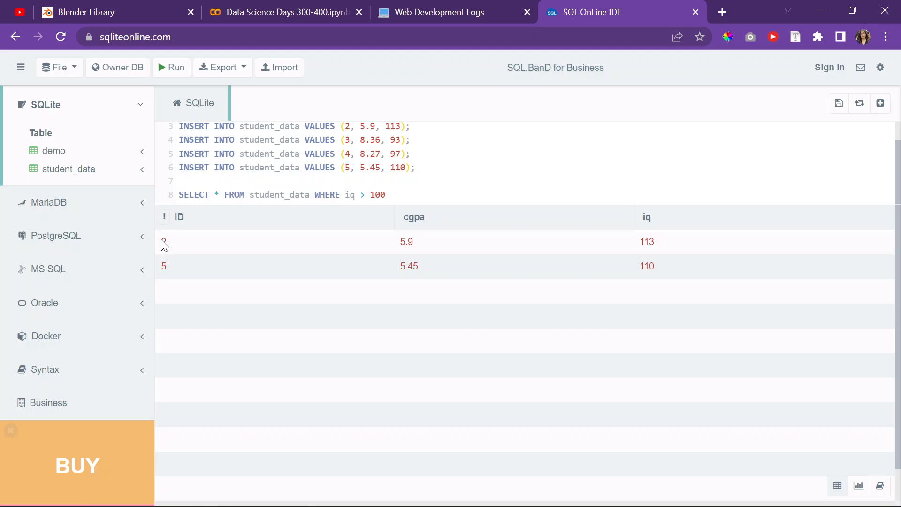
{"action": "mouse_move", "coordinate": [560, 263]}
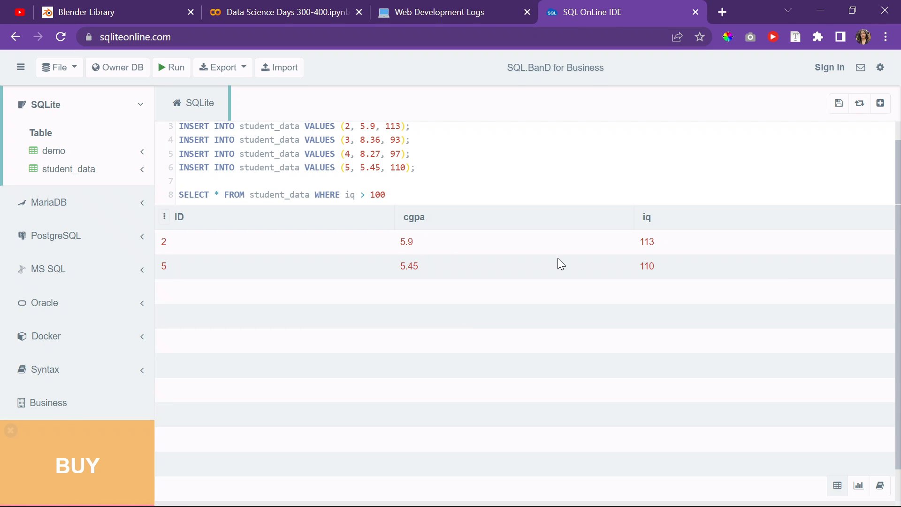
{"action": "mouse_move", "coordinate": [690, 274]}
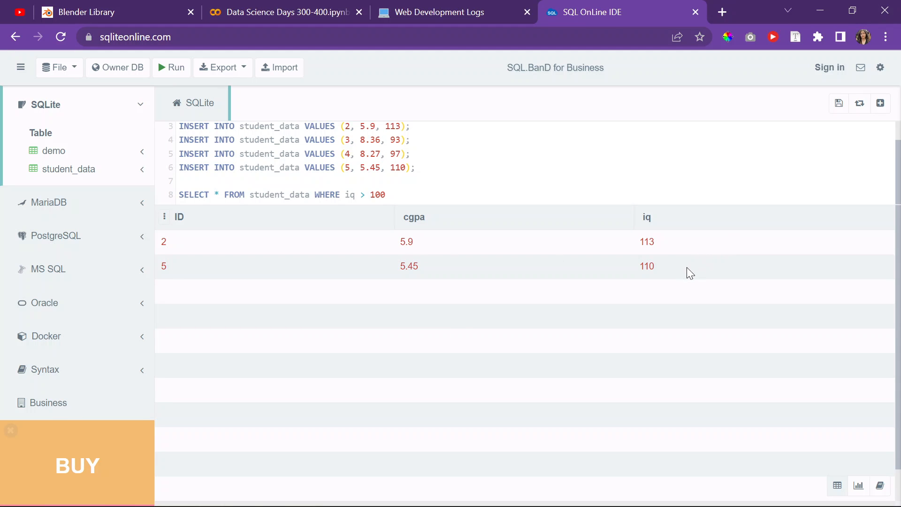